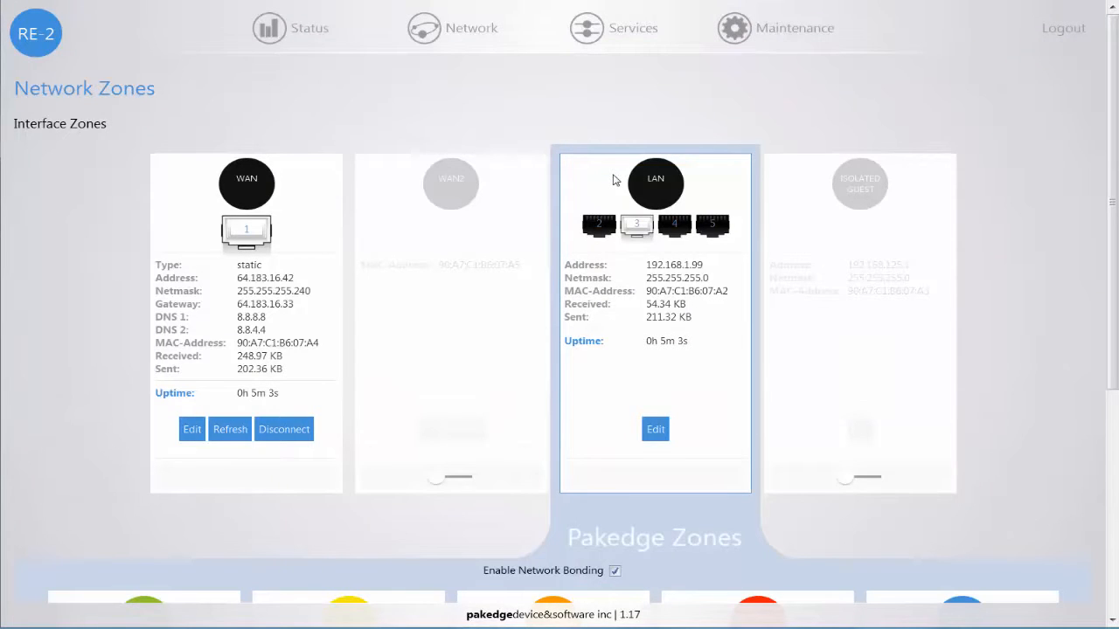
Step: Scroll the RE-2 Network Zones page to view the five Pakedge VLAN zone cards
scroll(down, 3)
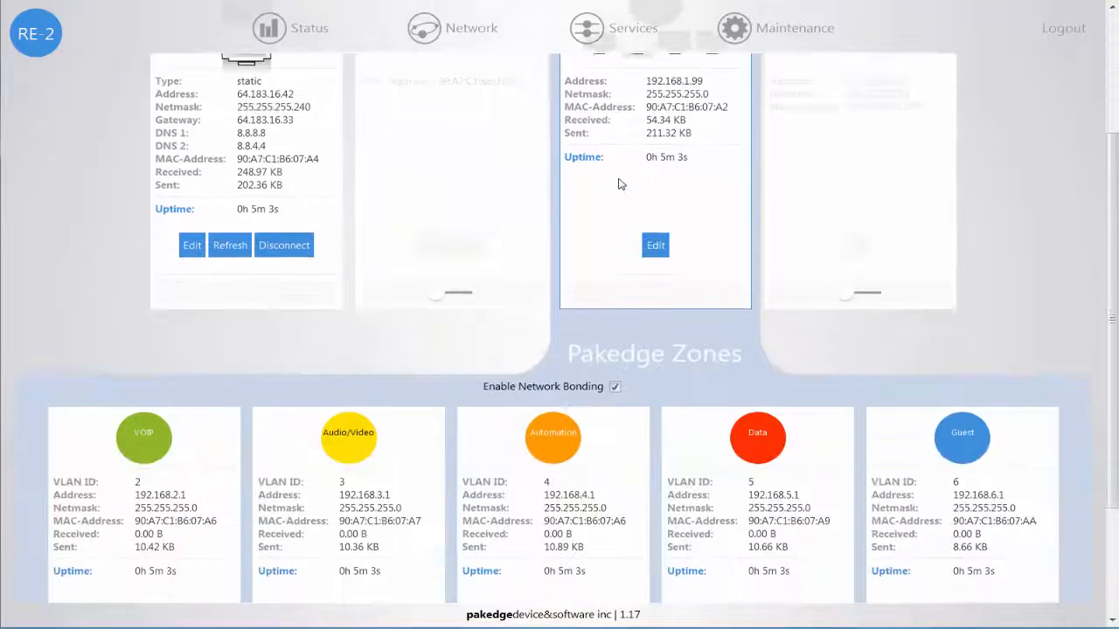
scroll(down, 3)
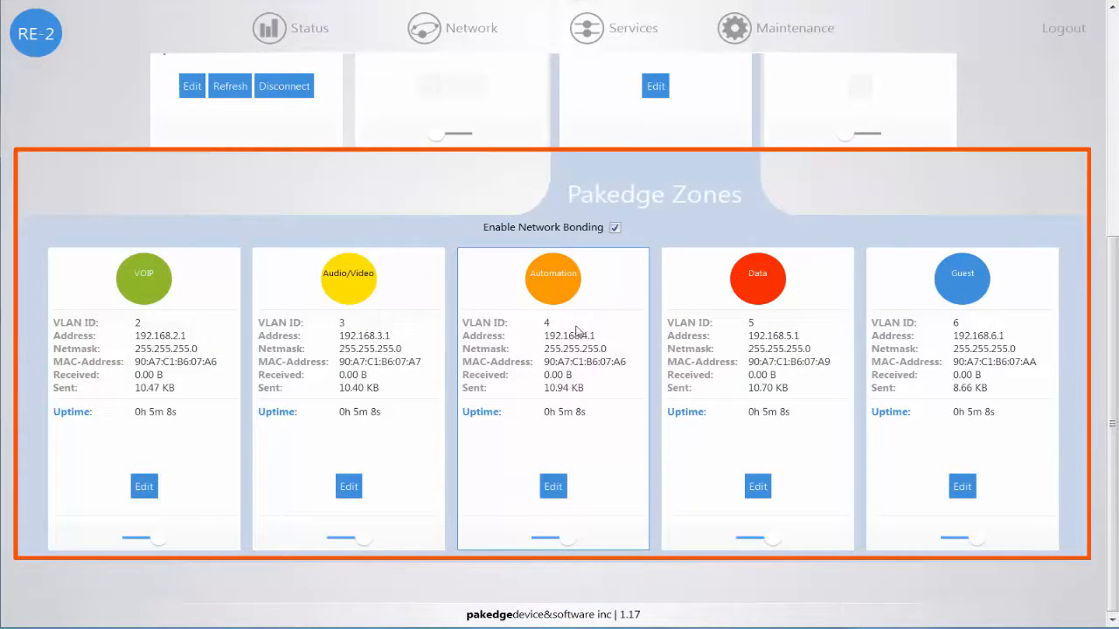
mouse_move(609, 341)
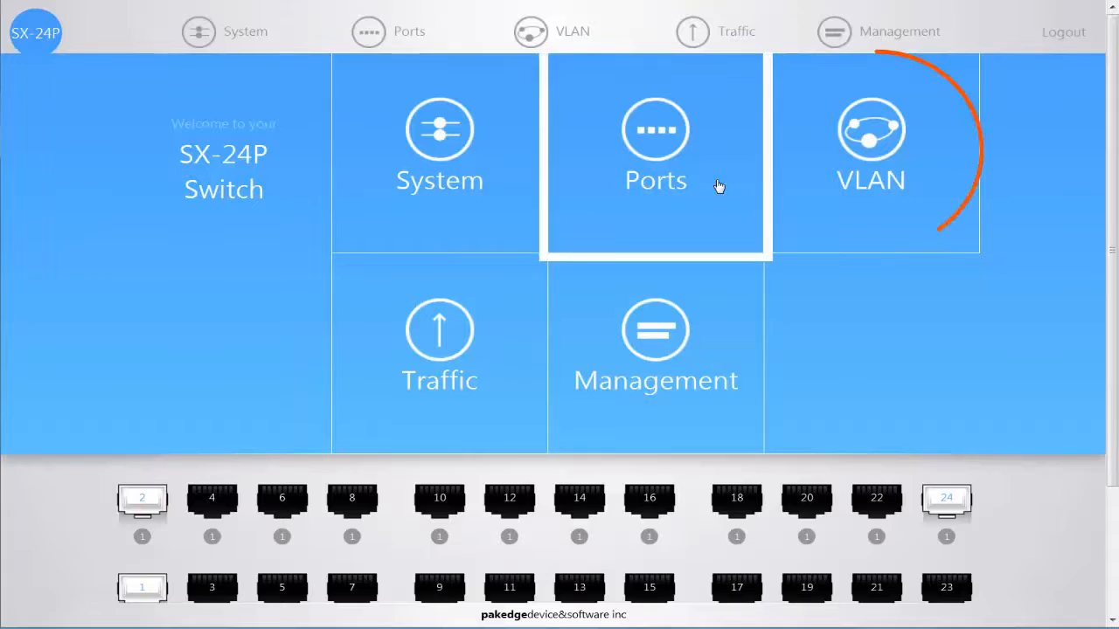
Step: Open the switch's VLAN Configuration page and preview the pre-configured Pakedge Zone templates
click(871, 153)
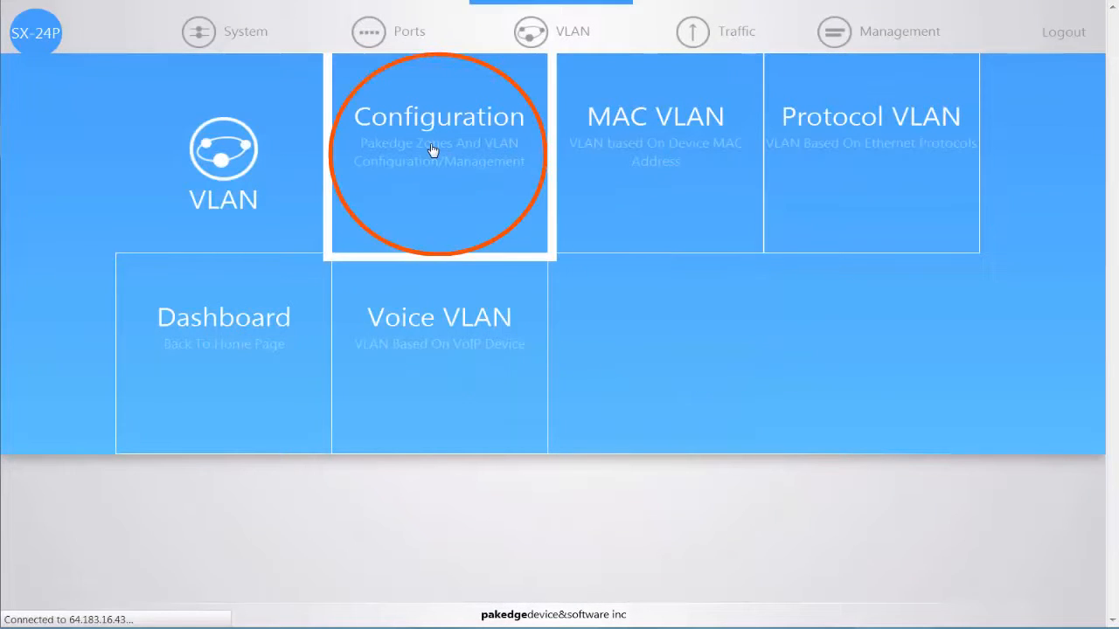
click(439, 153)
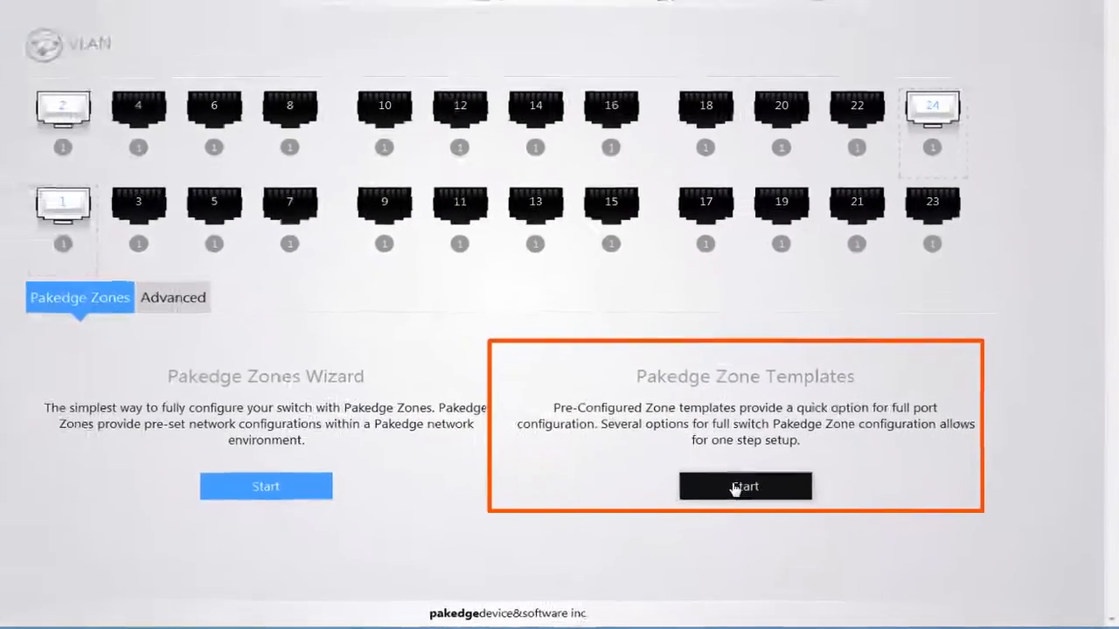
click(745, 486)
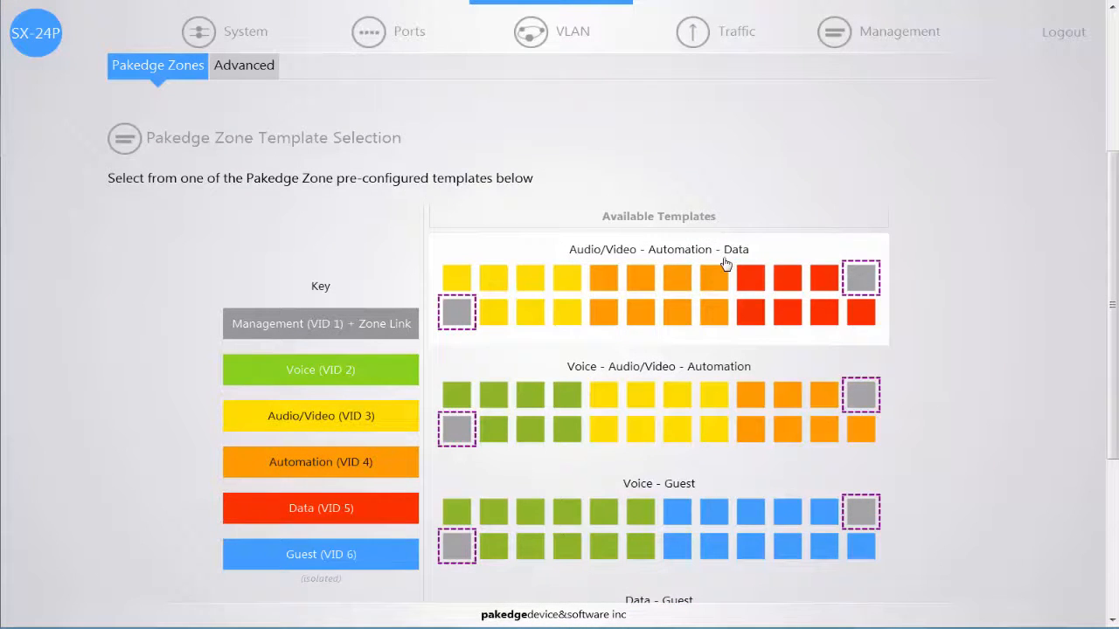
scroll(down, 3)
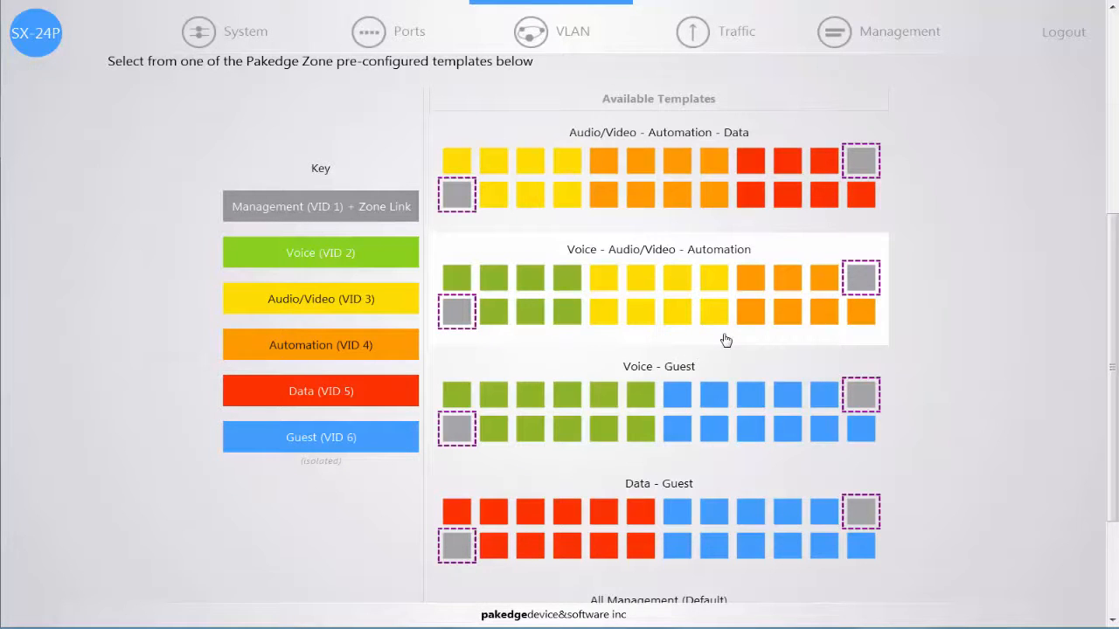
mouse_move(680, 350)
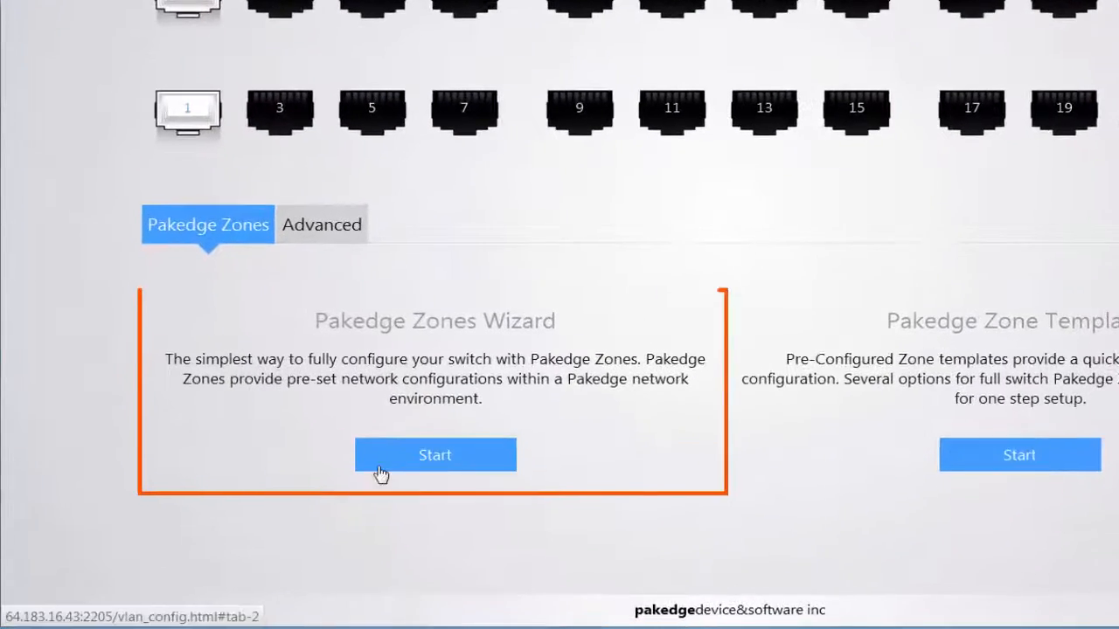
Step: Run the Pakedge Zones wizard, adding the Automation zone and dragging ports 7–12 onto Audio/Video
click(435, 455)
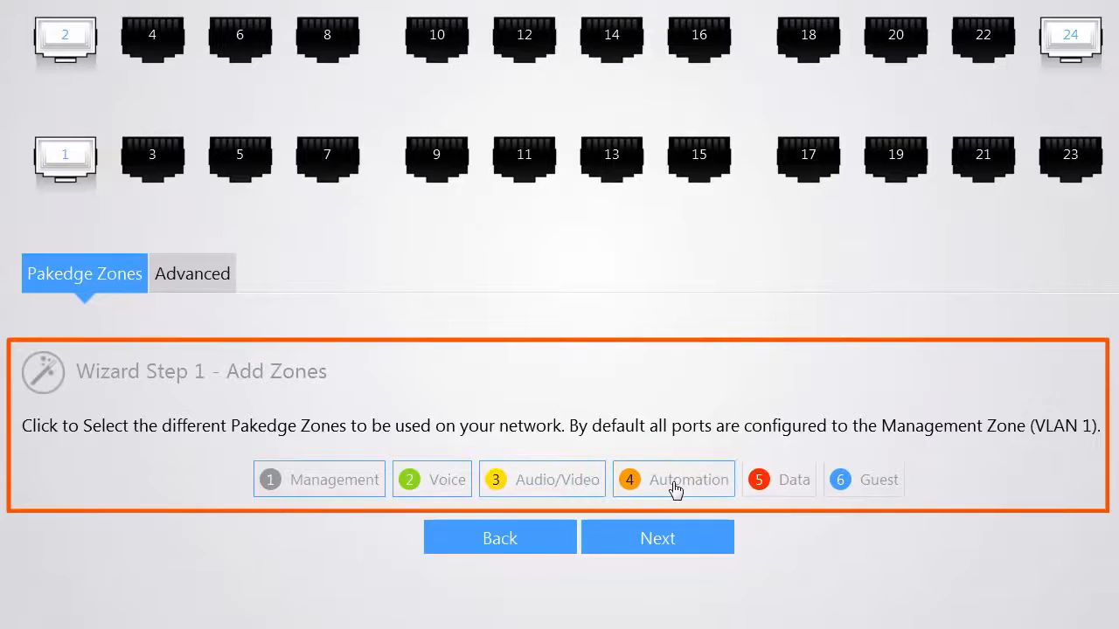
click(657, 536)
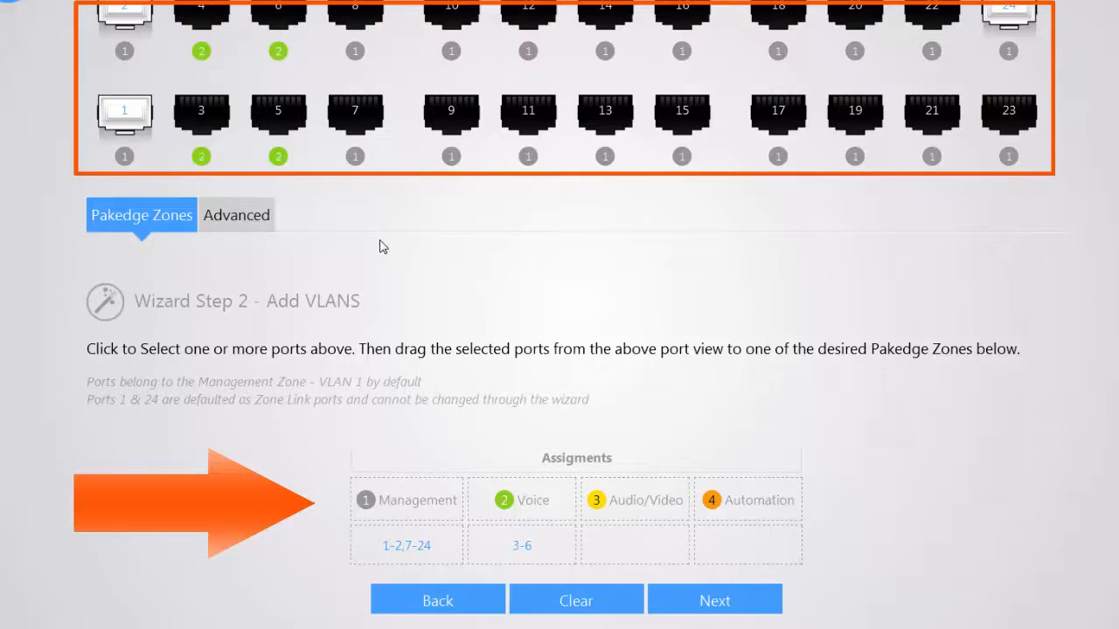
mouse_move(380, 228)
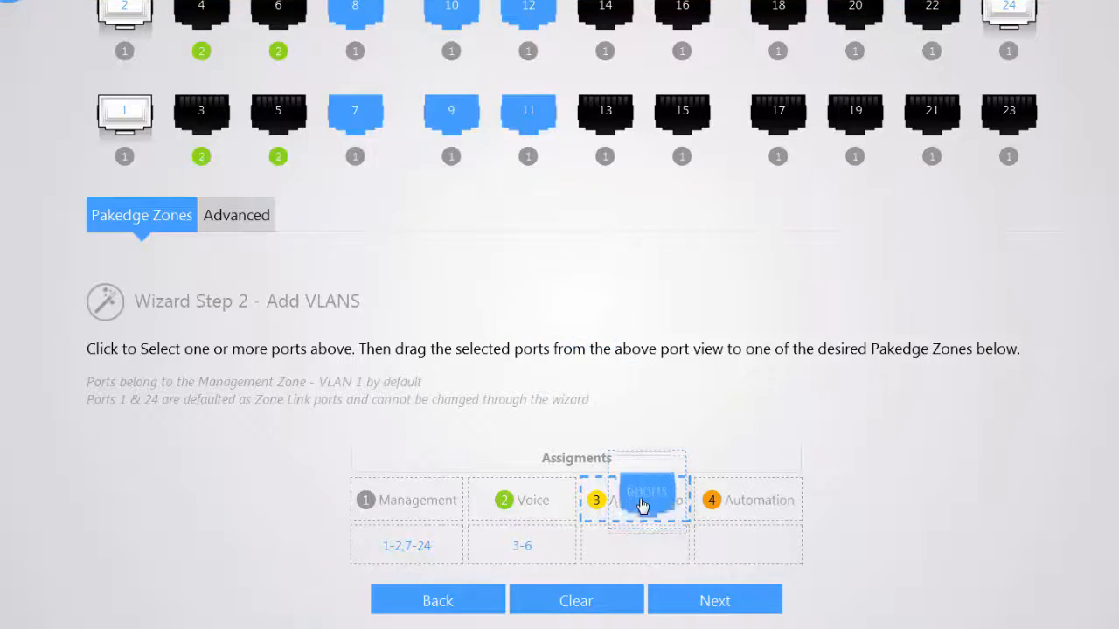
drag(647, 490, 635, 500)
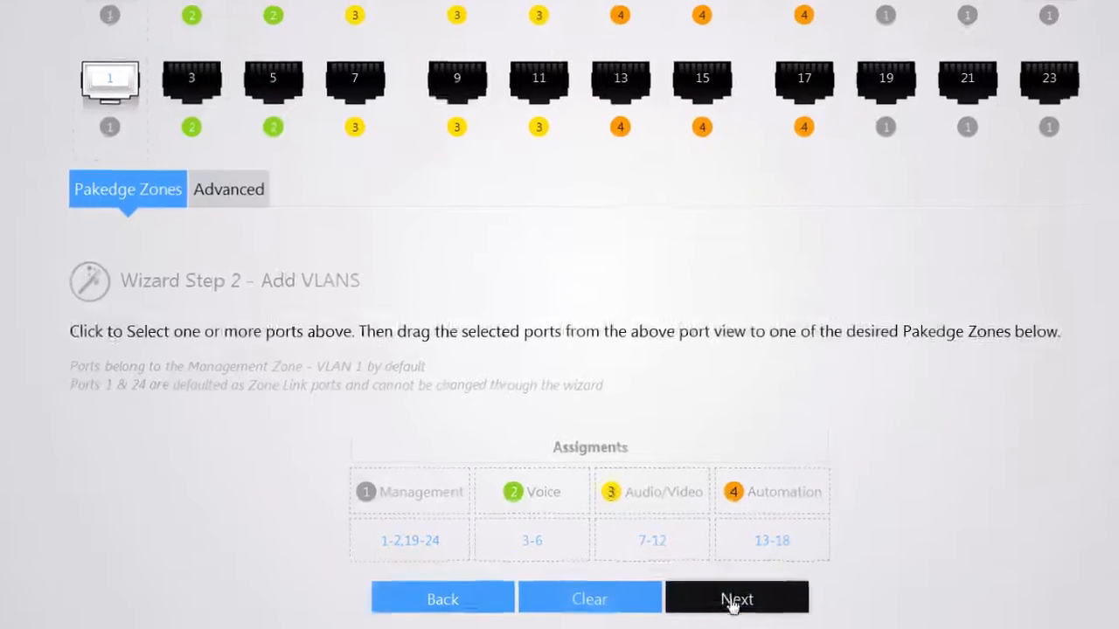
Step: Keep ports 1 and 24 as Zone Link ports and confirm the Pakedge Zone configuration
click(735, 599)
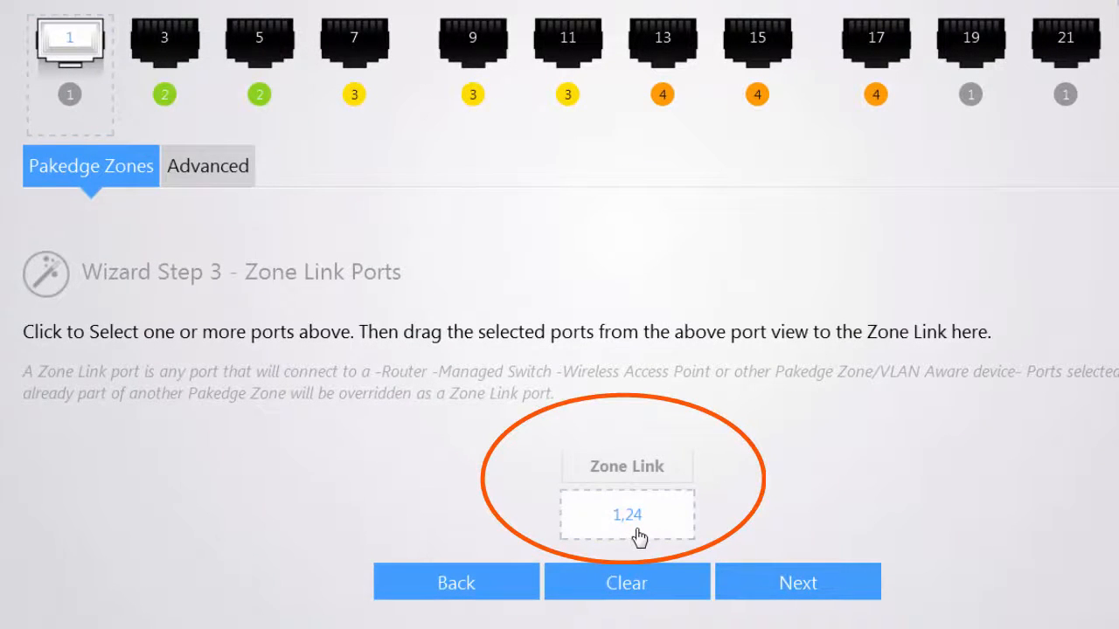
mouse_move(664, 542)
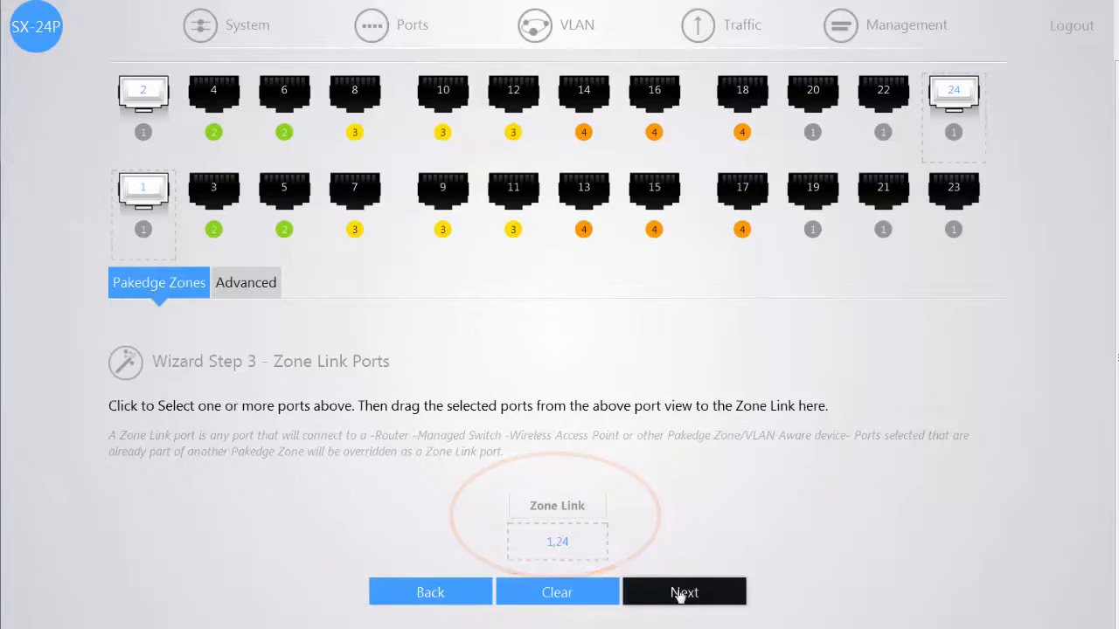
click(684, 592)
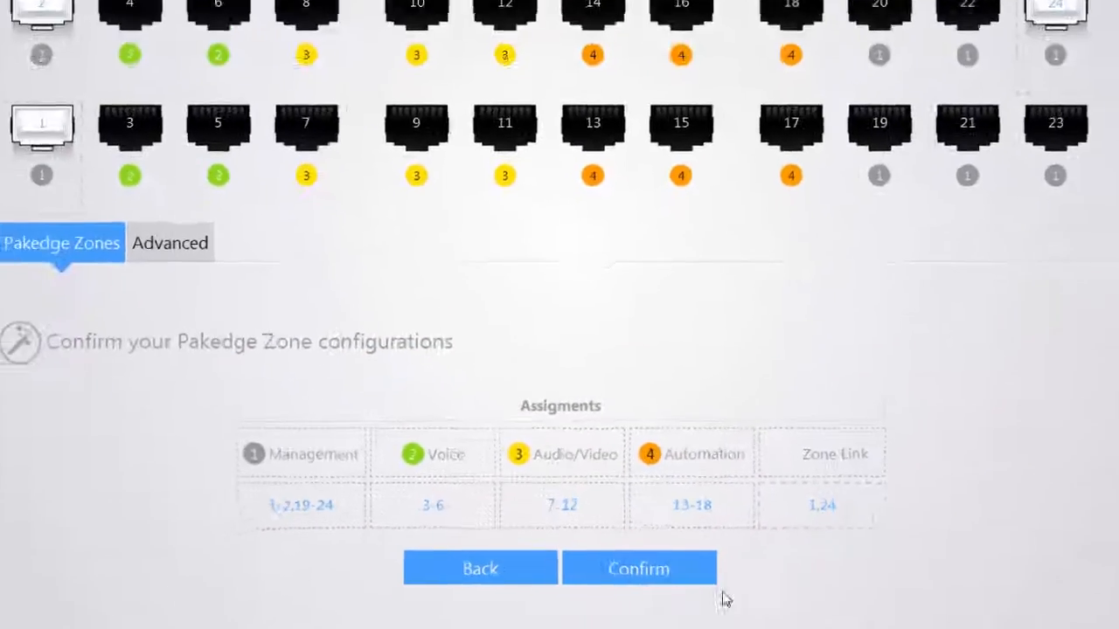
click(639, 568)
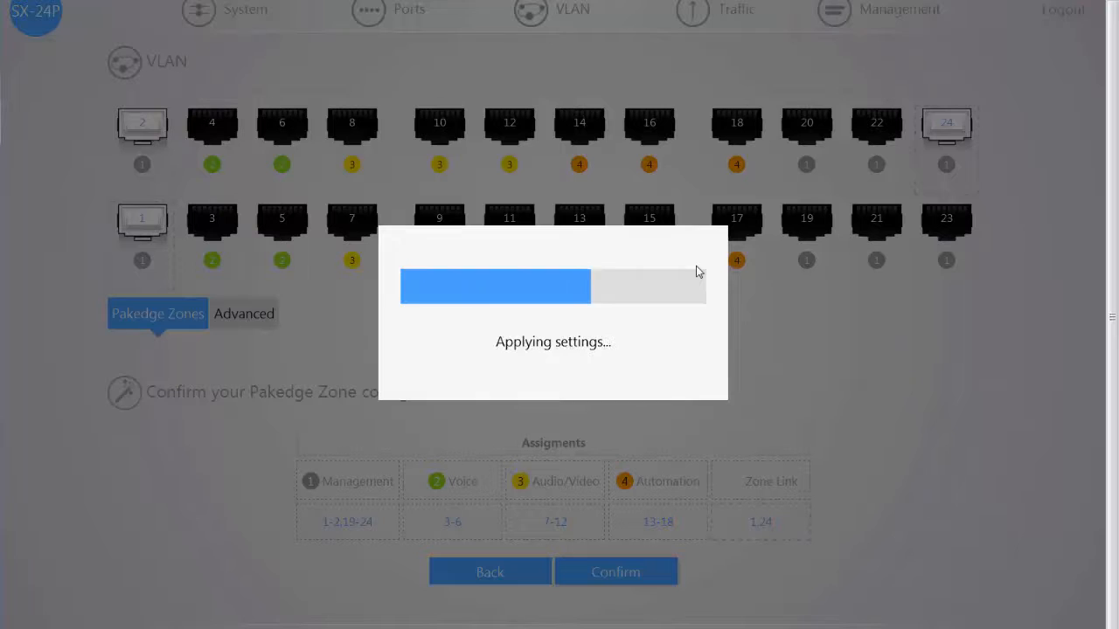
click(244, 313)
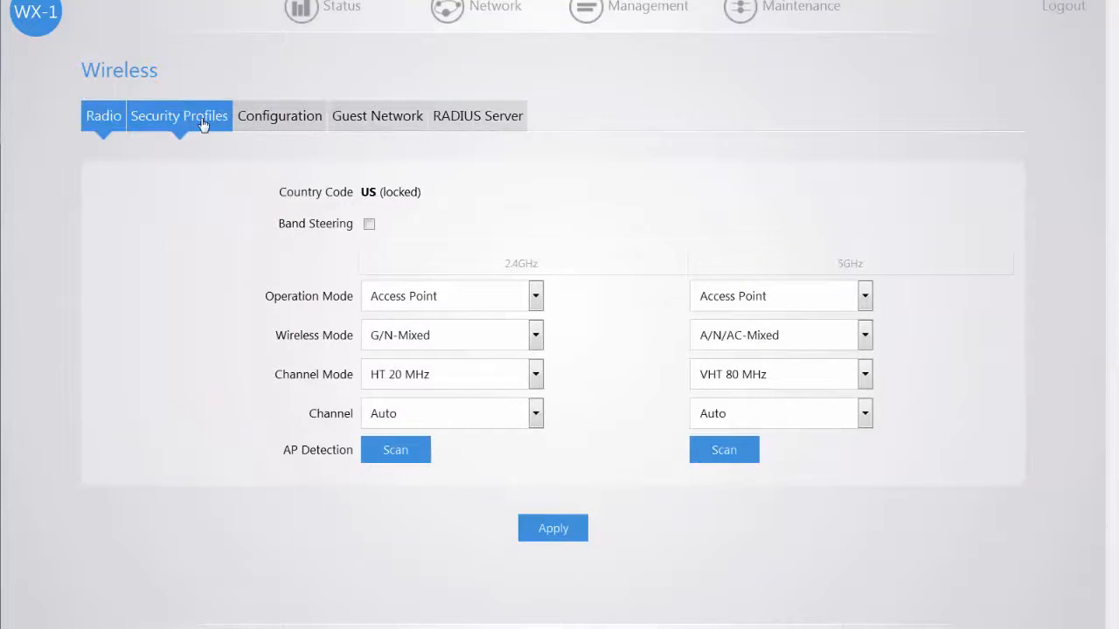
Step: Check the Security Profiles and keep WPA2 PSK encryption on the Pakedge1 profile
click(179, 116)
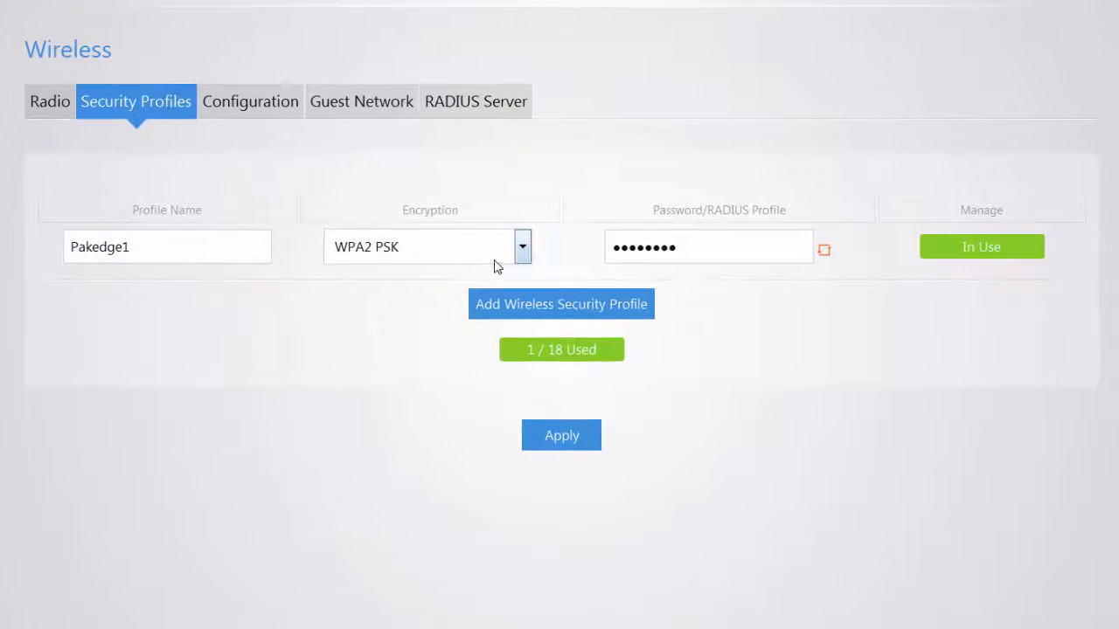
click(522, 245)
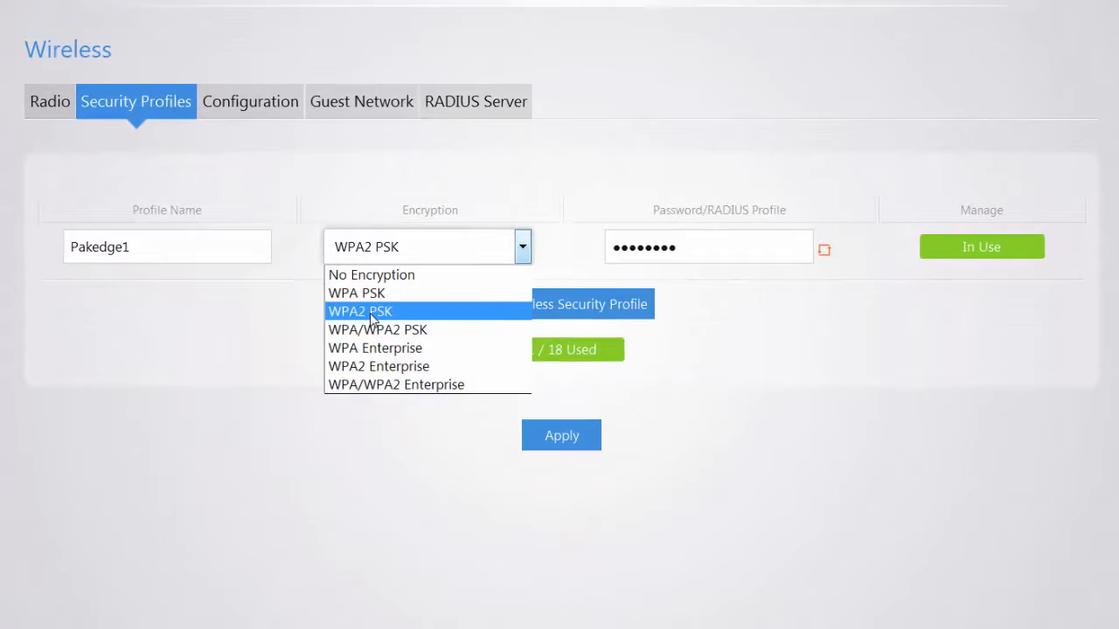
click(359, 311)
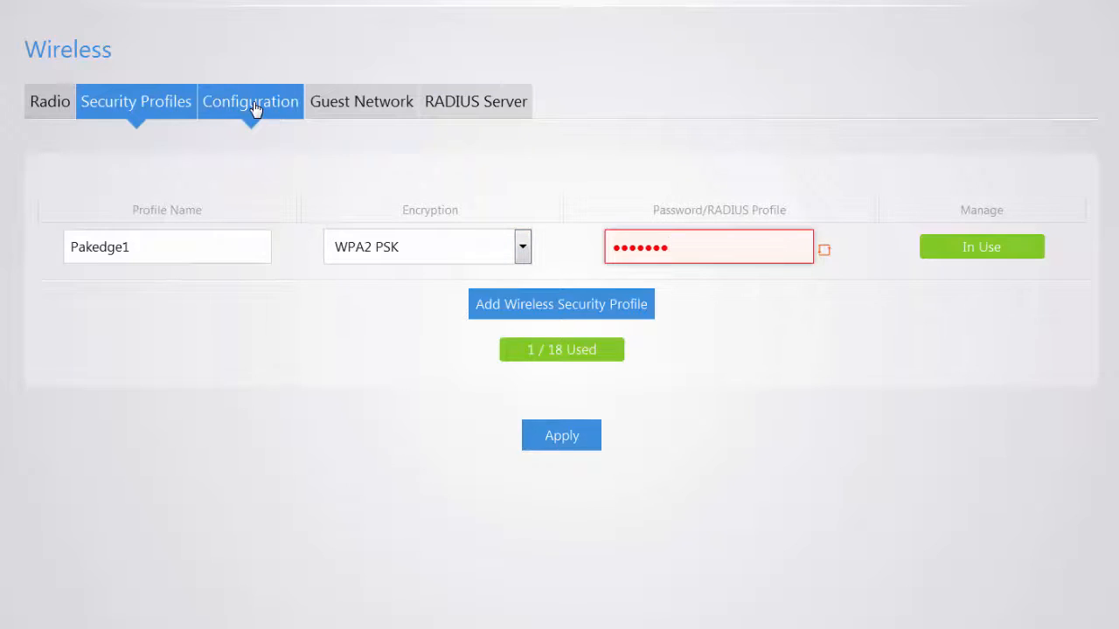
click(250, 100)
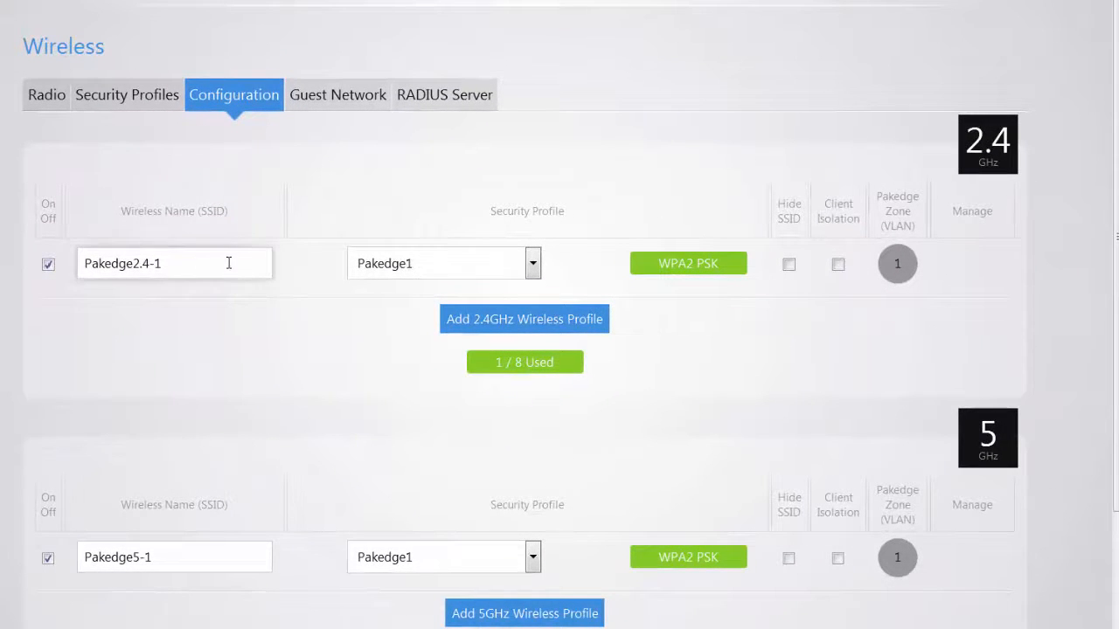
Step: Retype the SSIDs as 'Wireless 2.4GHz' and 'Wireless 5GHz' on Pakedge Zone 3, then apply
text(Wirle)
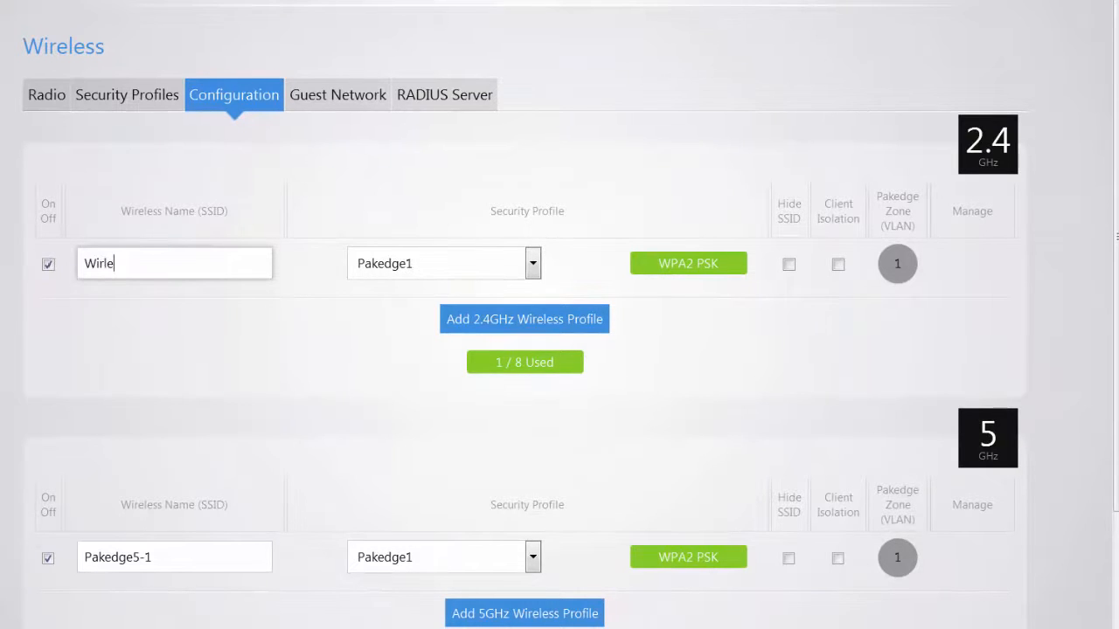
text(Wireless 2.4GHz)
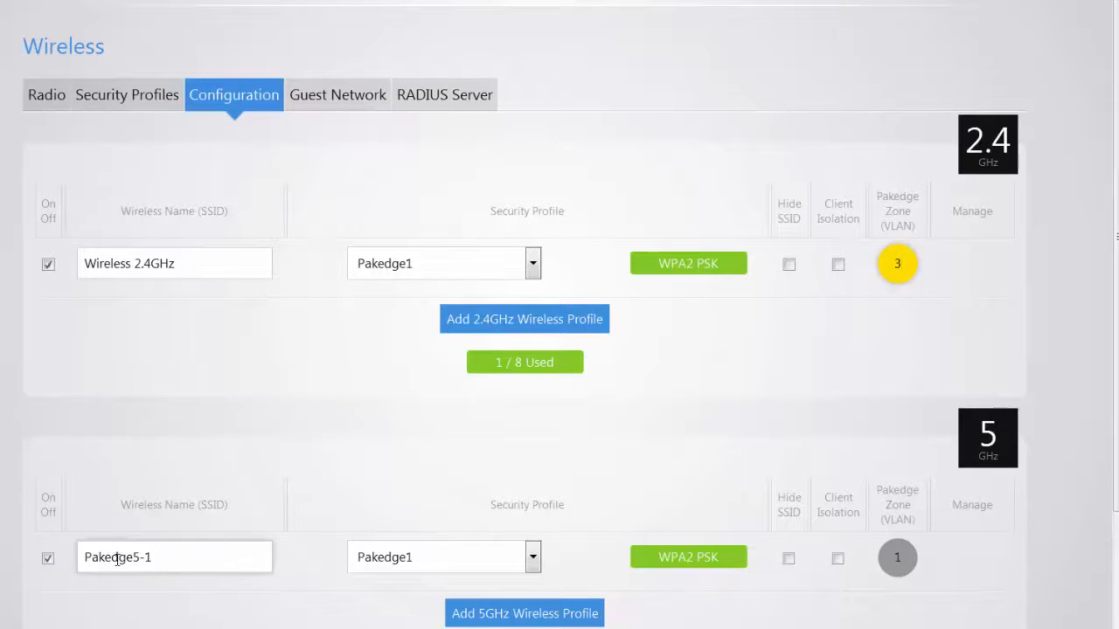
text(Wirl)
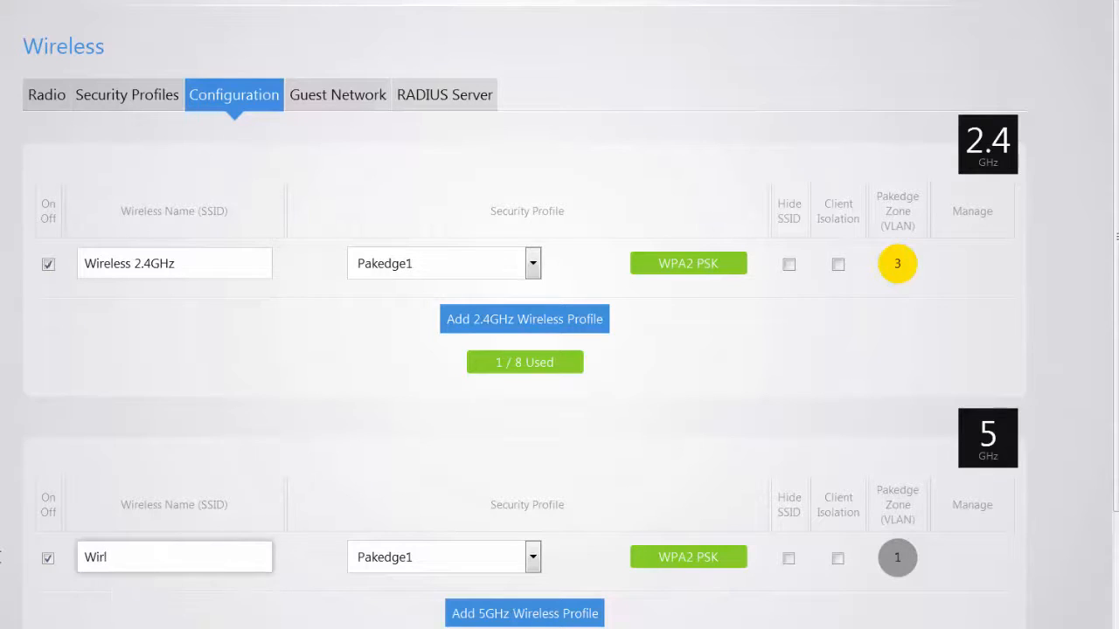
text(Wireless 5GHz)
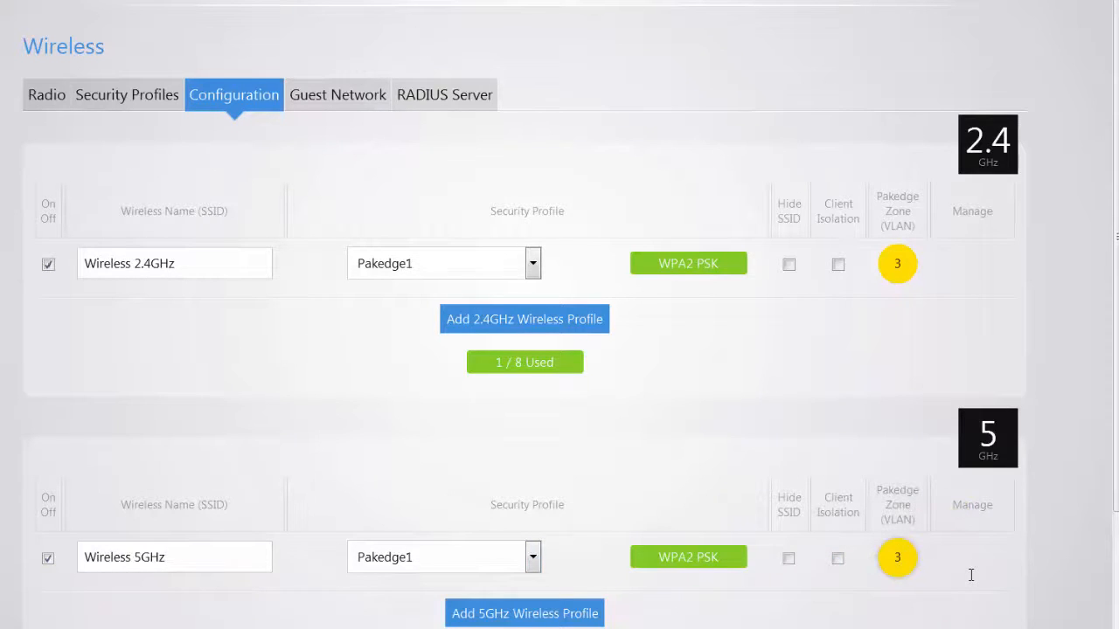
mouse_move(965, 582)
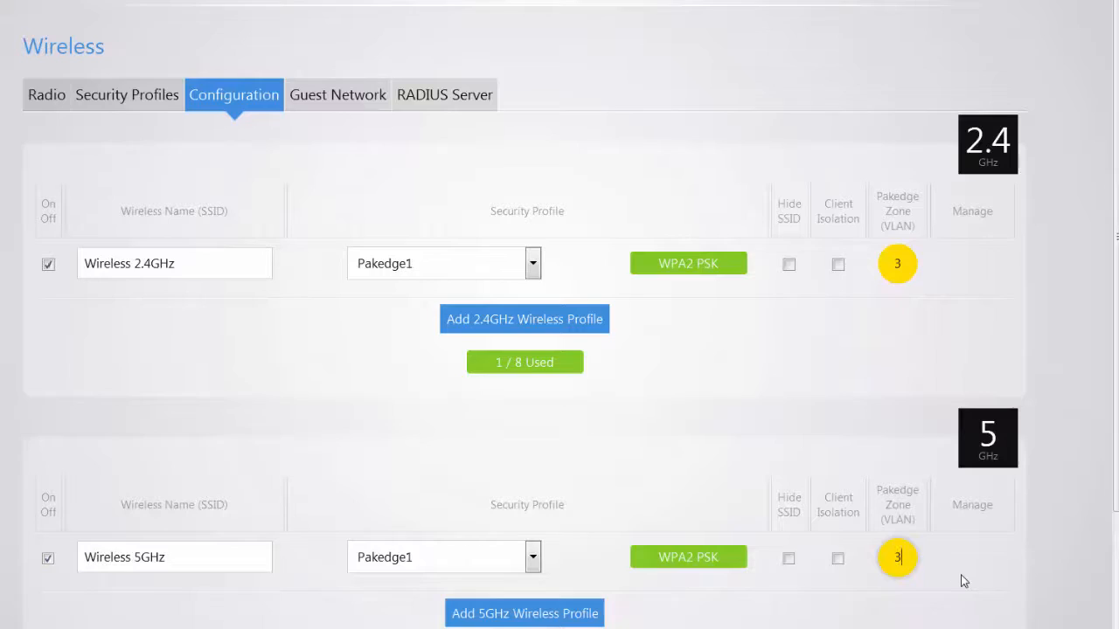
scroll(down, 3)
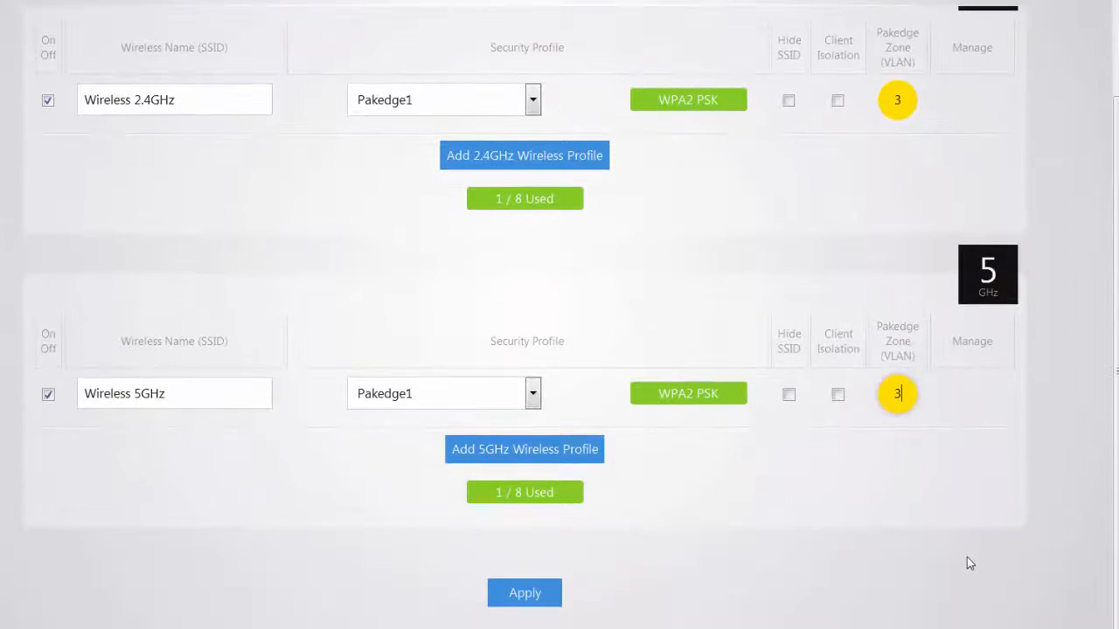
click(525, 593)
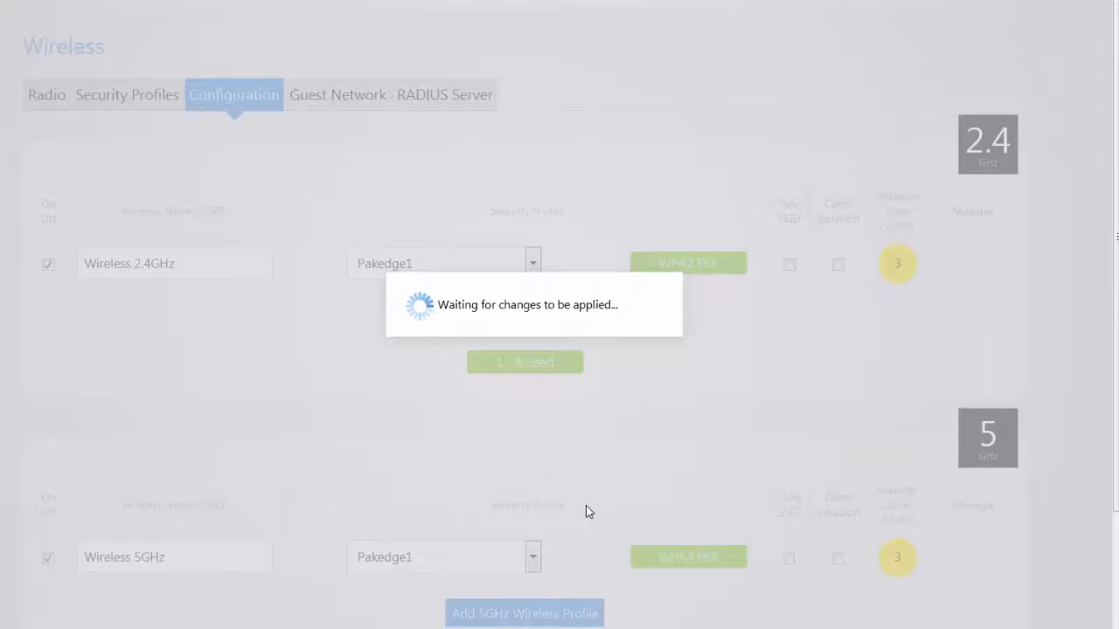